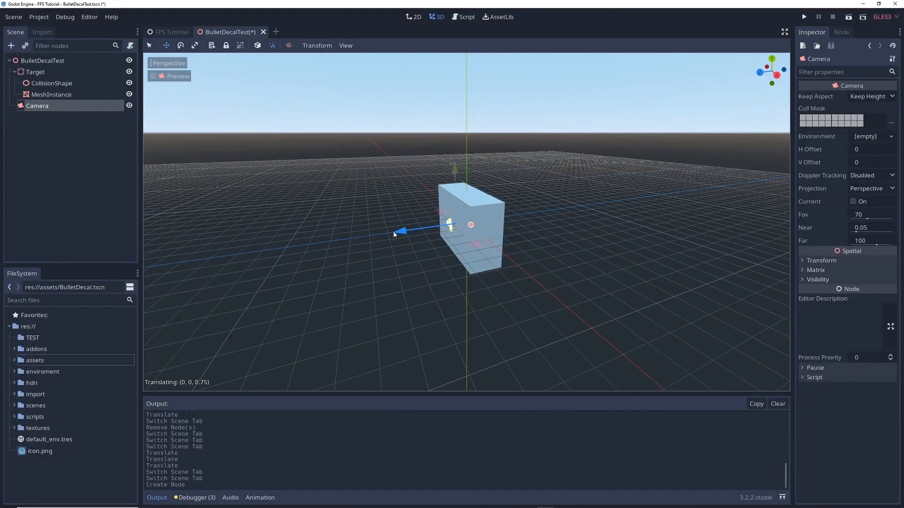
- Drag the Camera back along its gizmo so it sits at a distance facing the Target box
left_click_drag(401, 232, 291, 249)
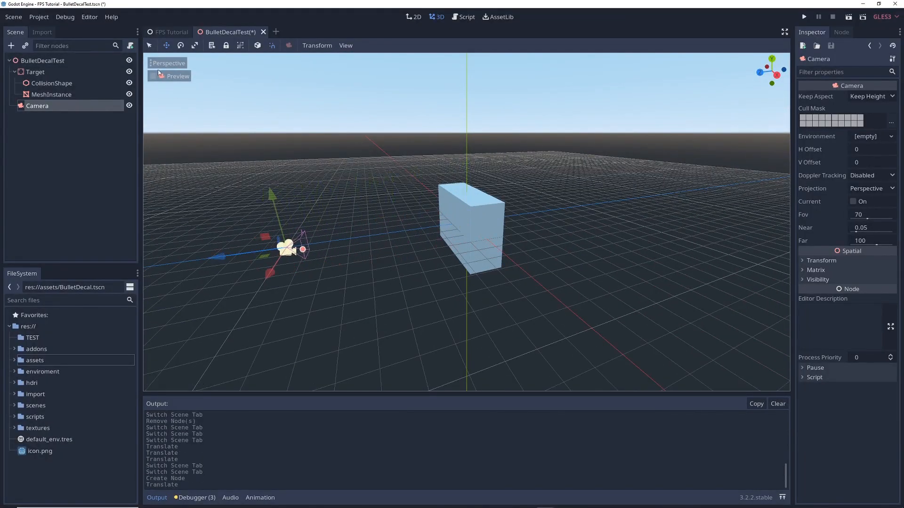
left_click(178, 75)
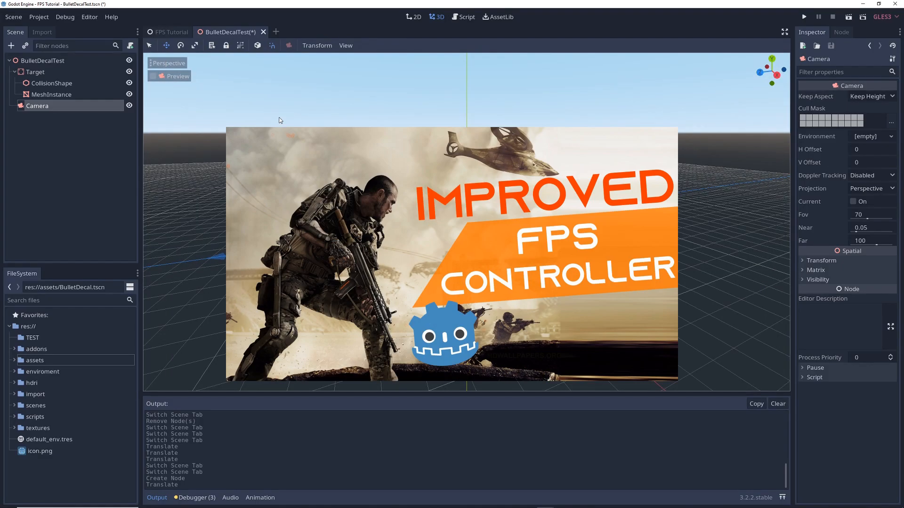
mouse_move(259, 109)
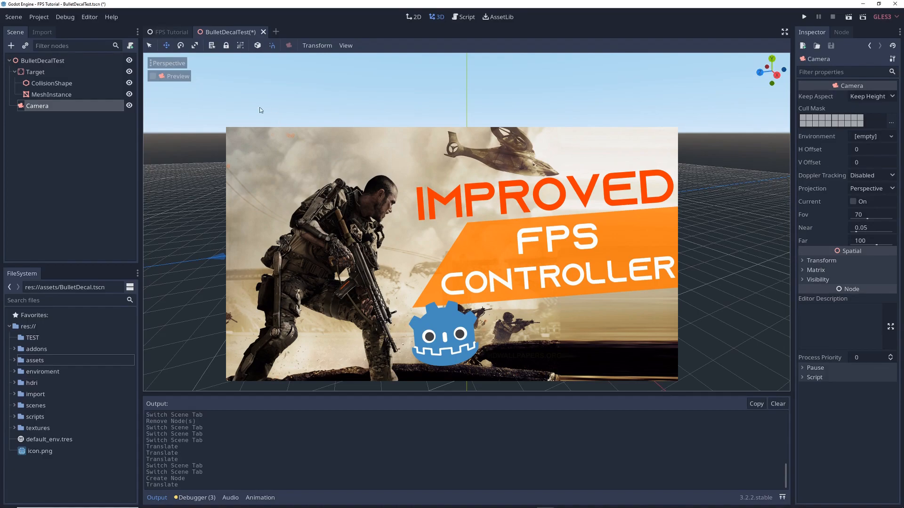
- Add a RayCast child to the Camera with Cast To z of -20 and Enabled ticked
left_click(11, 45)
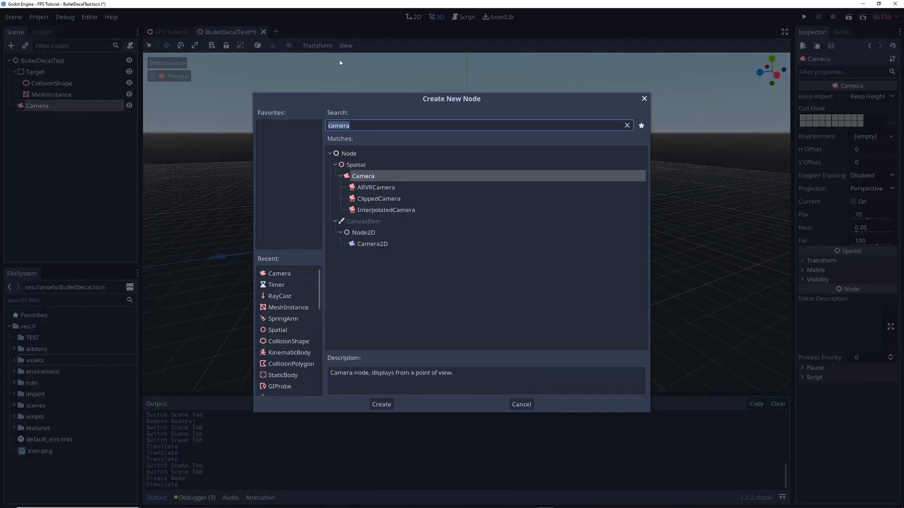
left_click(381, 404)
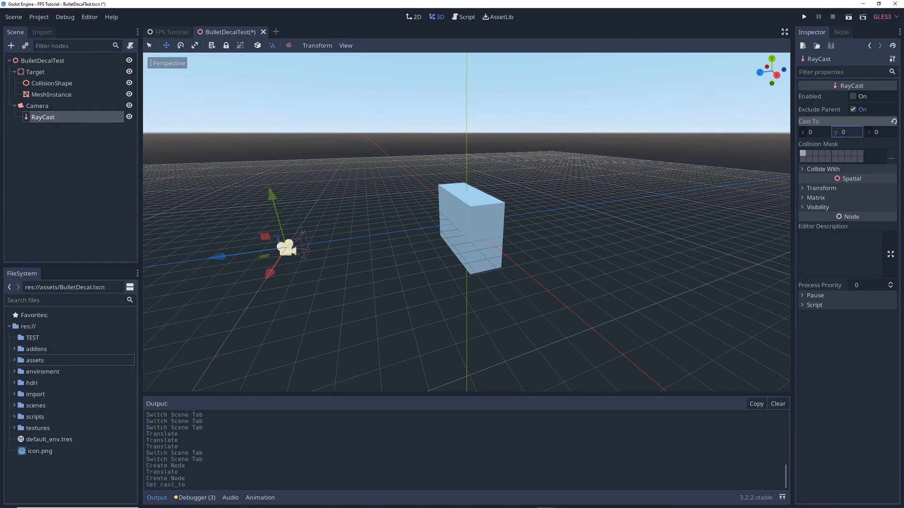
type("-2")
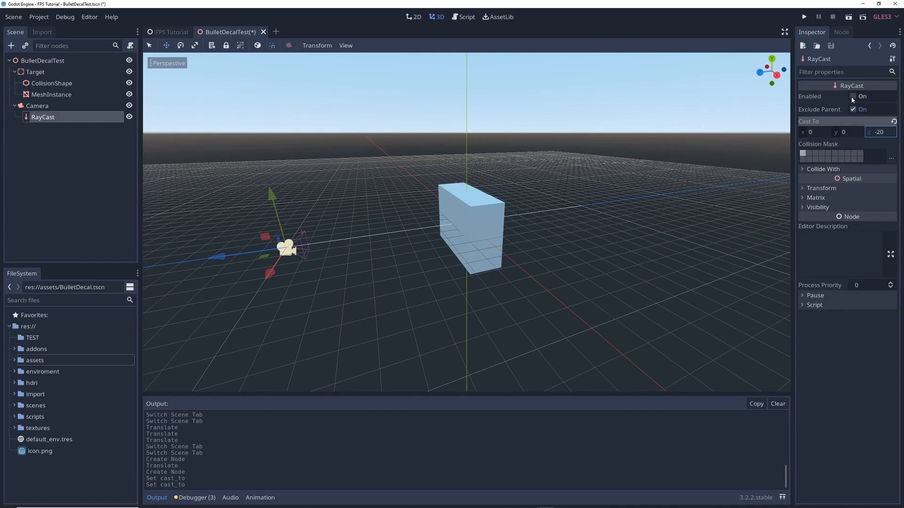
left_click(854, 96)
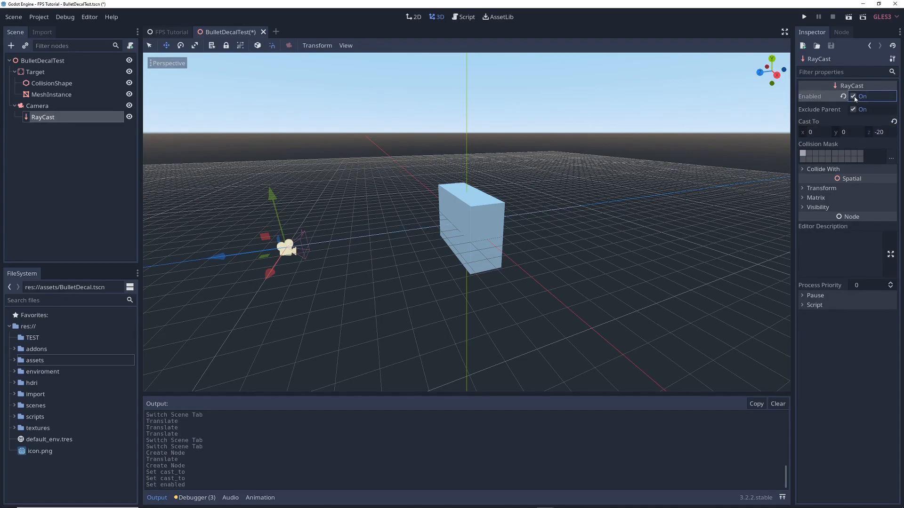
- Create a new Spatial-rooted BulletDecal scene with a MeshInstance quad and its material slots revealed
left_click(313, 32)
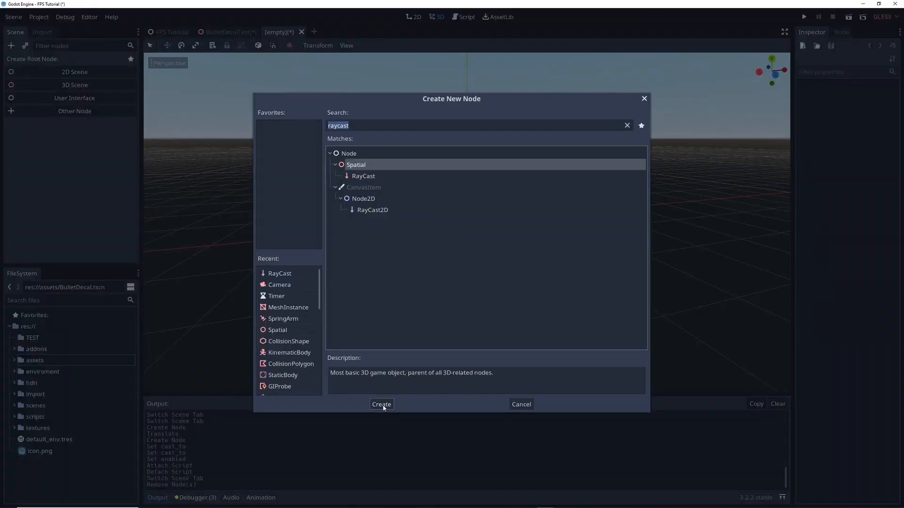
left_click(381, 403)
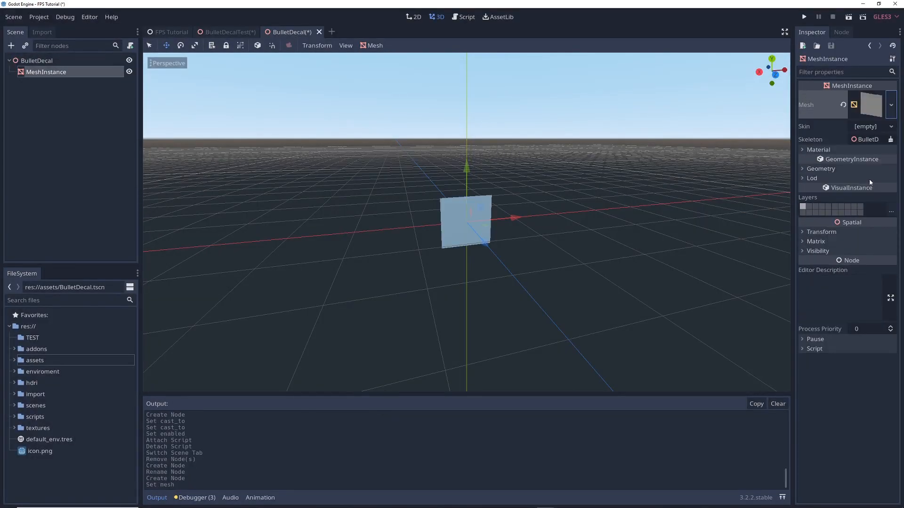
left_click(802, 150)
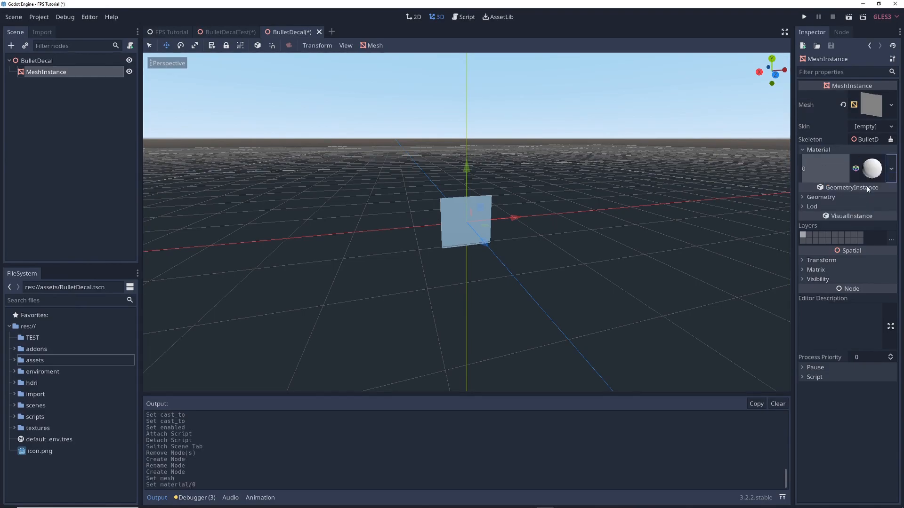
- Set the material's albedo to dark, rotate the quad 180 degrees on Y and adjust its z translation
left_click(870, 168)
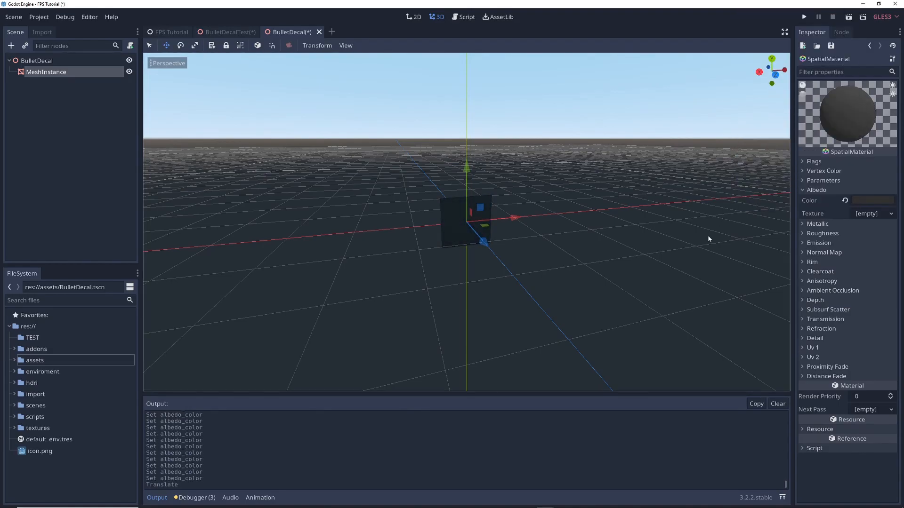
left_click(45, 72)
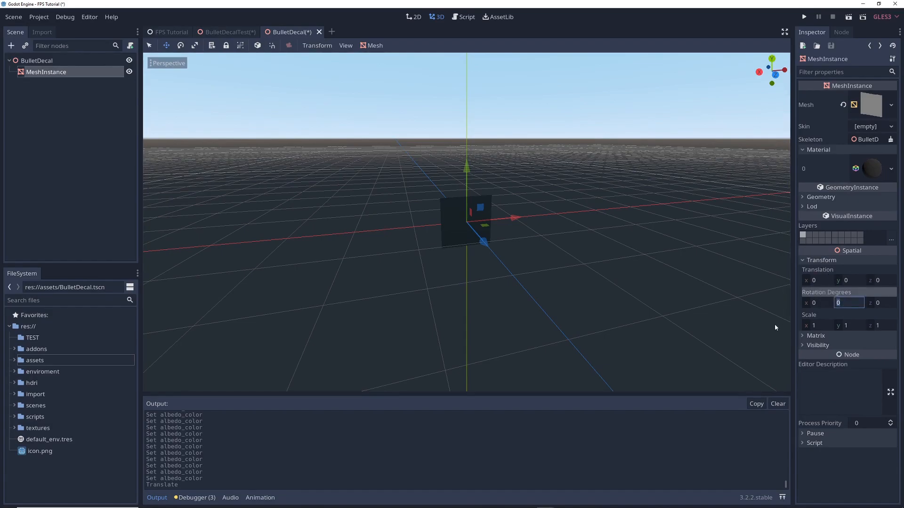
type("180")
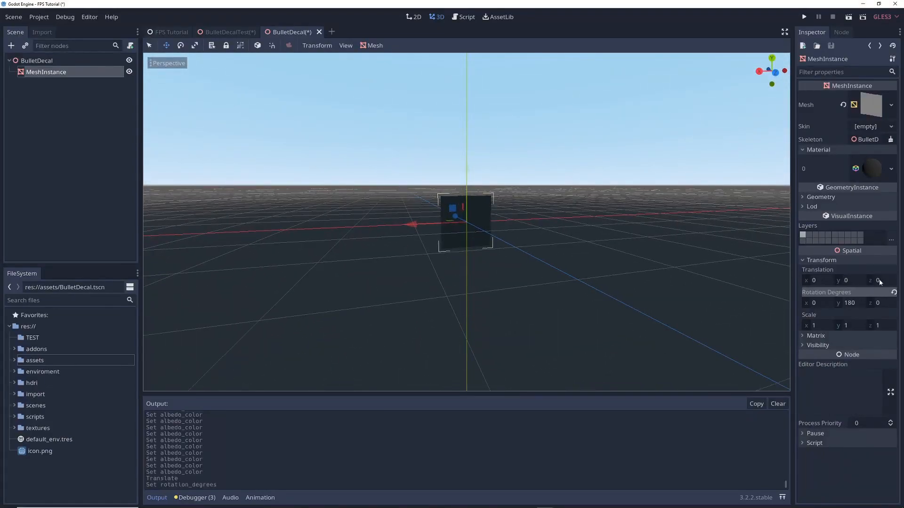
left_click(873, 280)
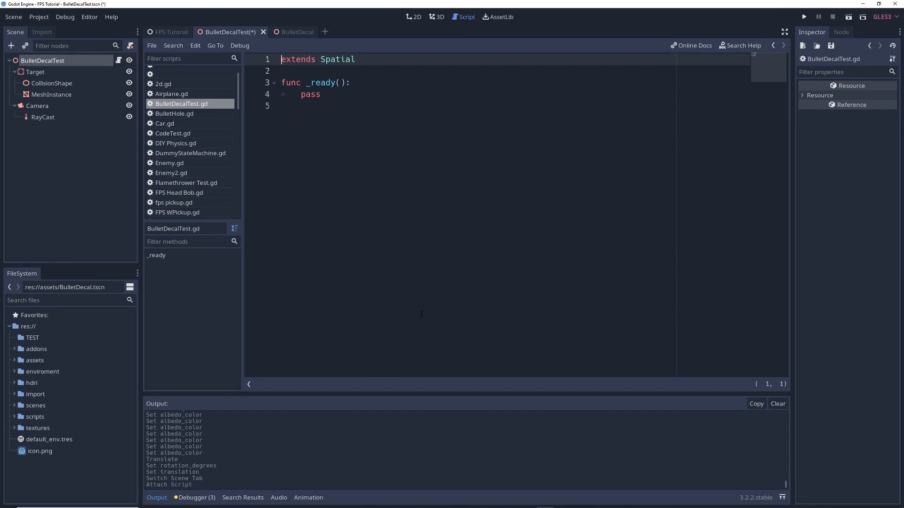
- Declare onready vars for $Camera/RayCast and a preloaded res://assets/BulletDecal.tscn, locating that file in the project
type("onready var raycast = $Camera/RayCast")
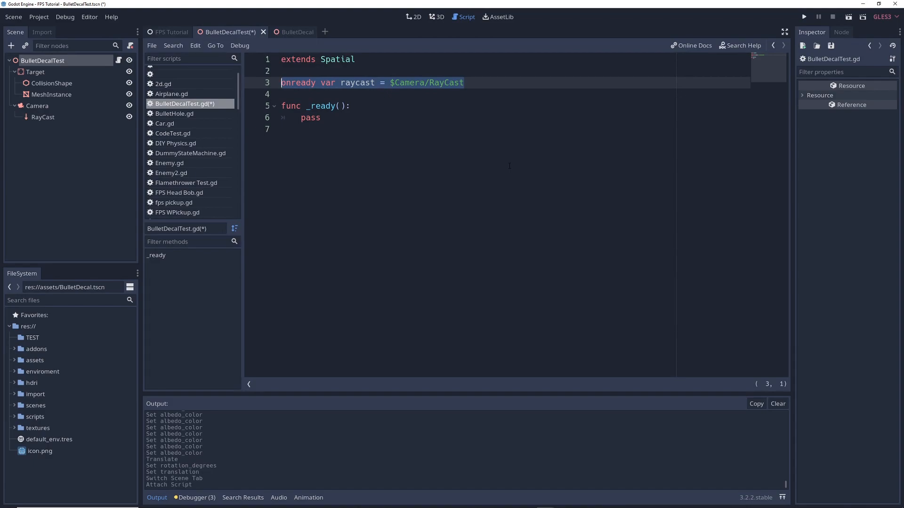
type("onready var b_decal = preload(\"res://assets/BulletDecal.tscn\")")
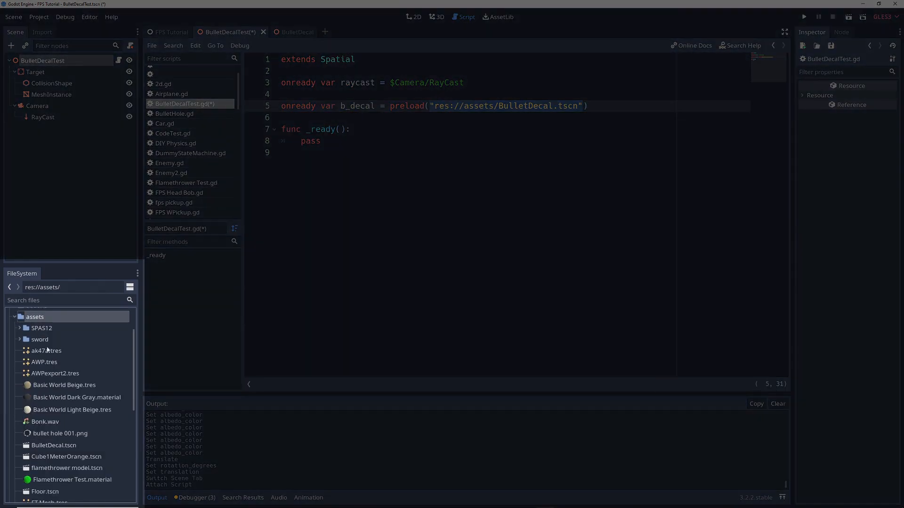
left_click(54, 445)
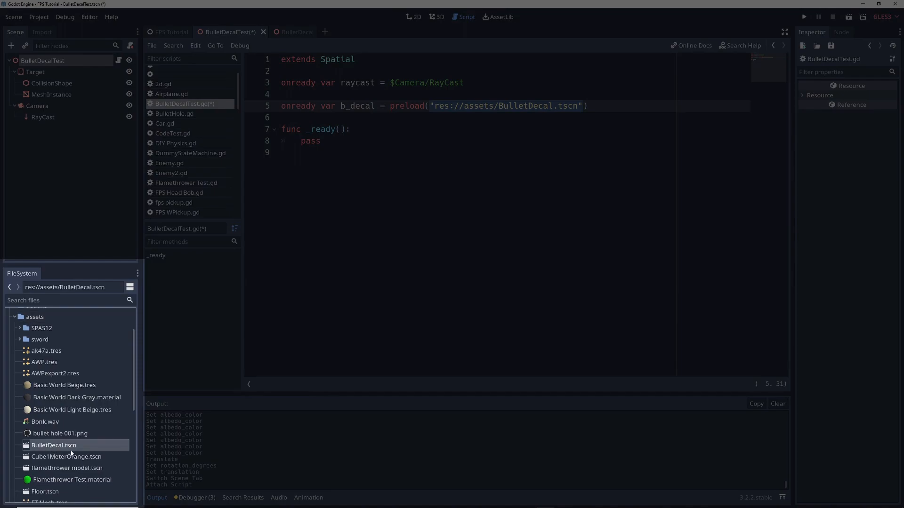
right_click(53, 445)
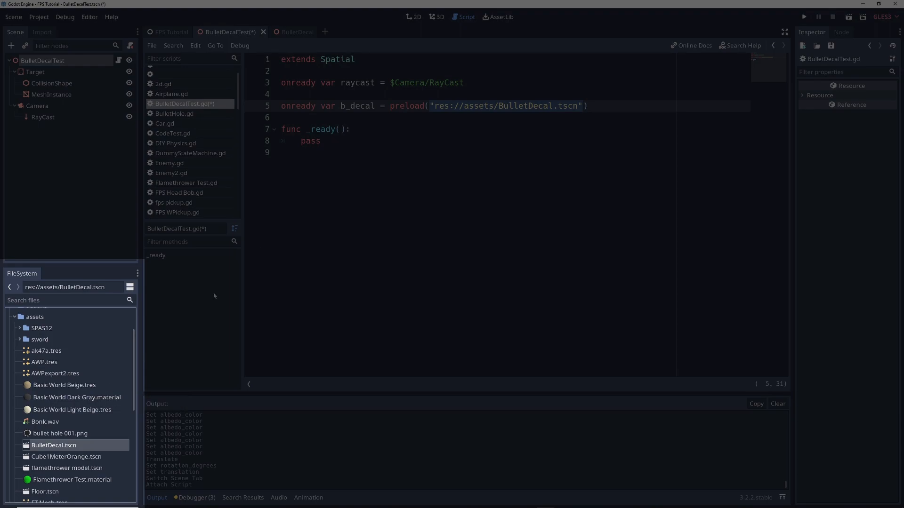
- Write _process so that on "fire" it instances b_decal and adds it as a child of raycast.get_collider()
type("func _process(delta):")
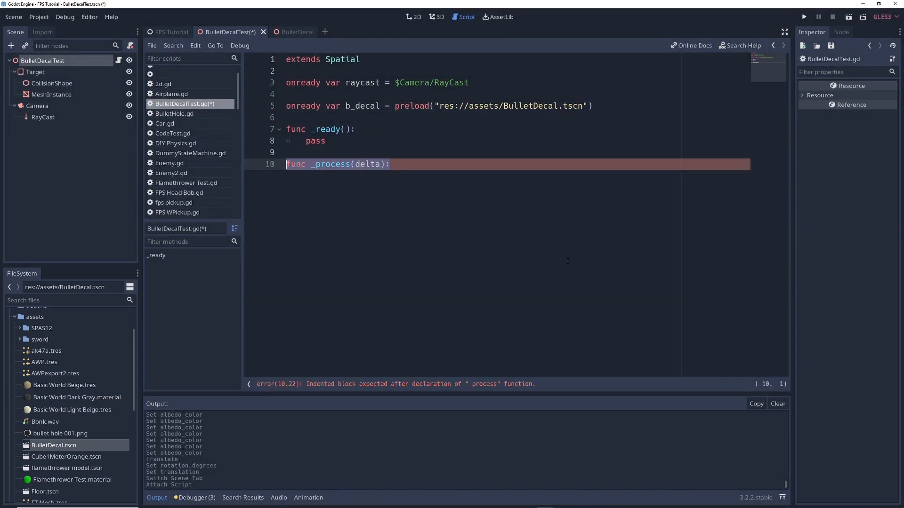
left_click(38, 17)
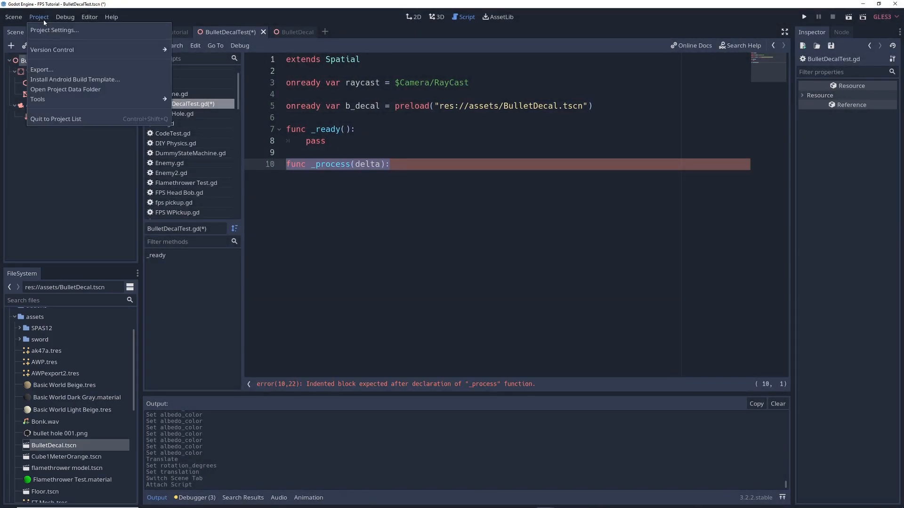
left_click(55, 29)
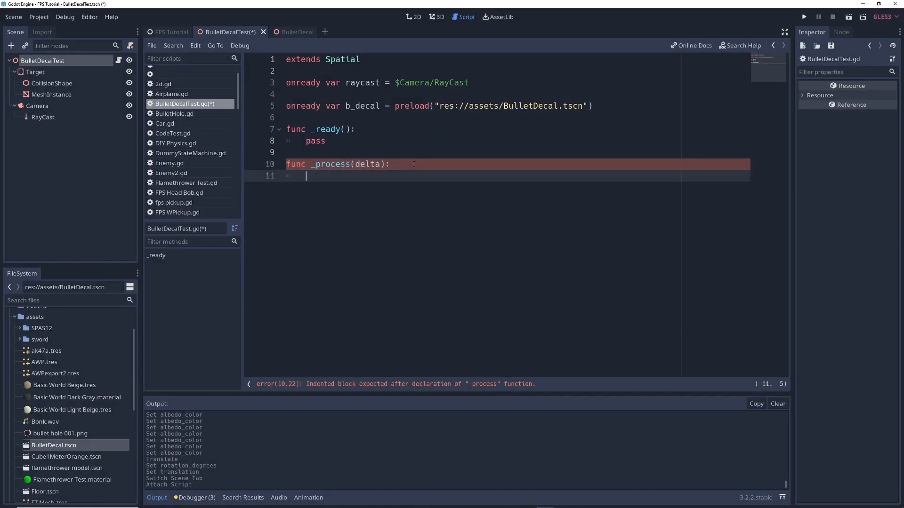
type("if Input.is_action_just_pressed(\"fire\"):")
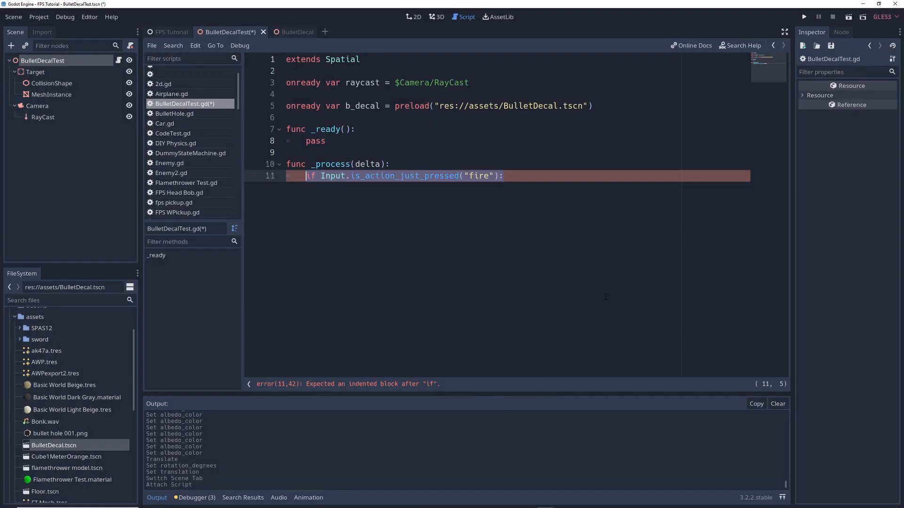
type("var b = b_decal.instance()")
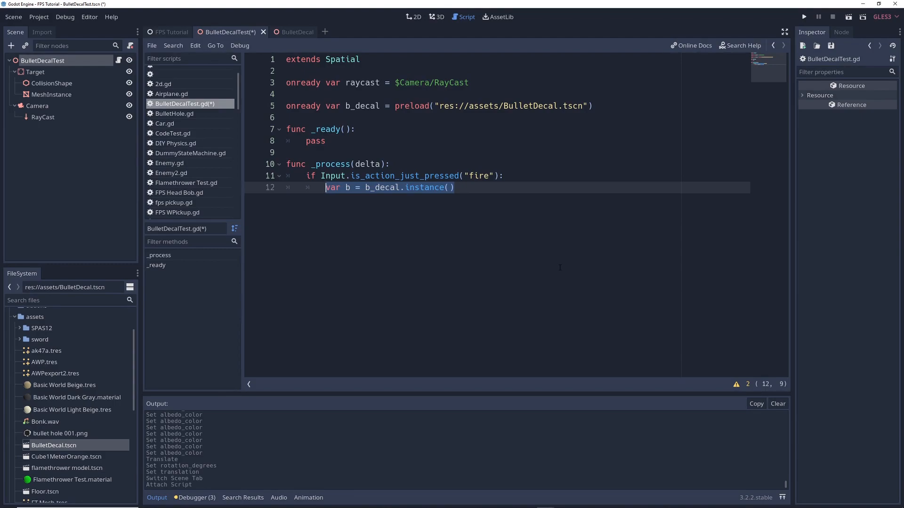
type("raycast.get_collider().add_child(b)")
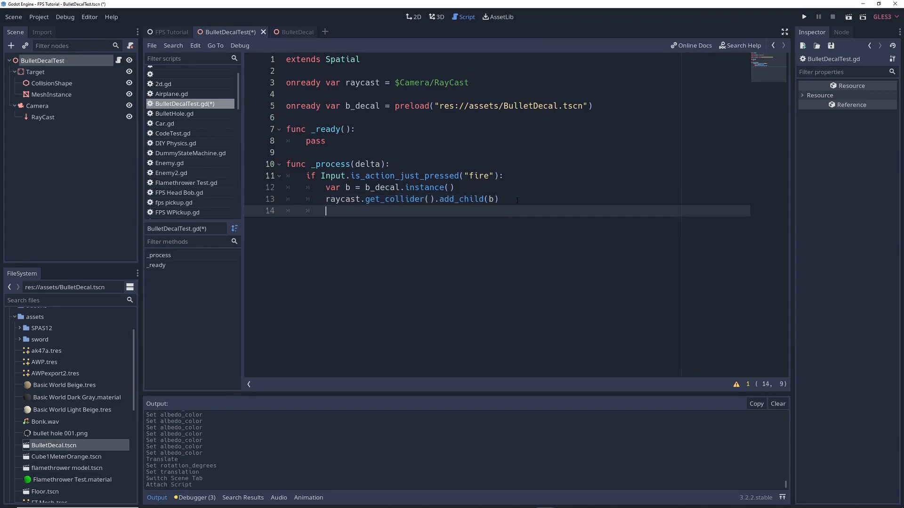
- Set b's origin to the collision point and look_at the point plus collision normal with Vector3.UP
type("b.global_transform.origin = raycast.get_collision_point()")
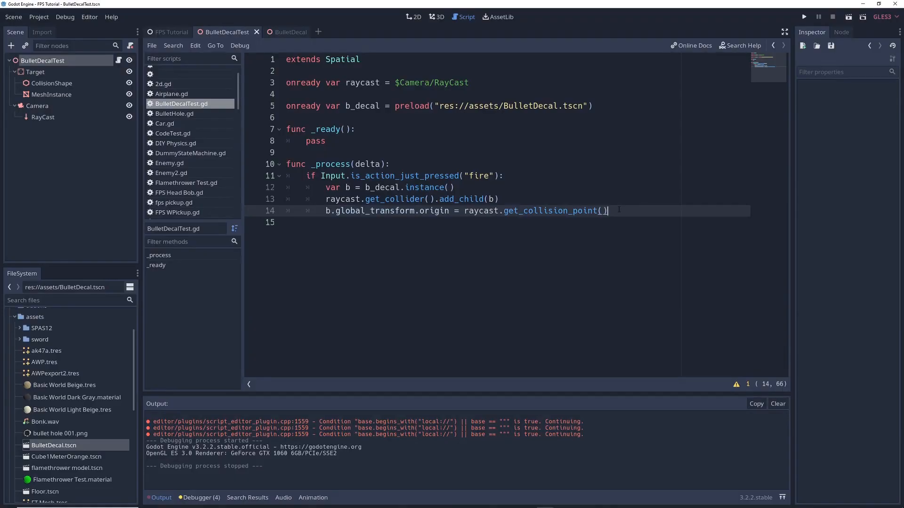
type("b.look_at(raycast.get_collision_point() + raycast.get_collision_normal(), Vector3.UP)")
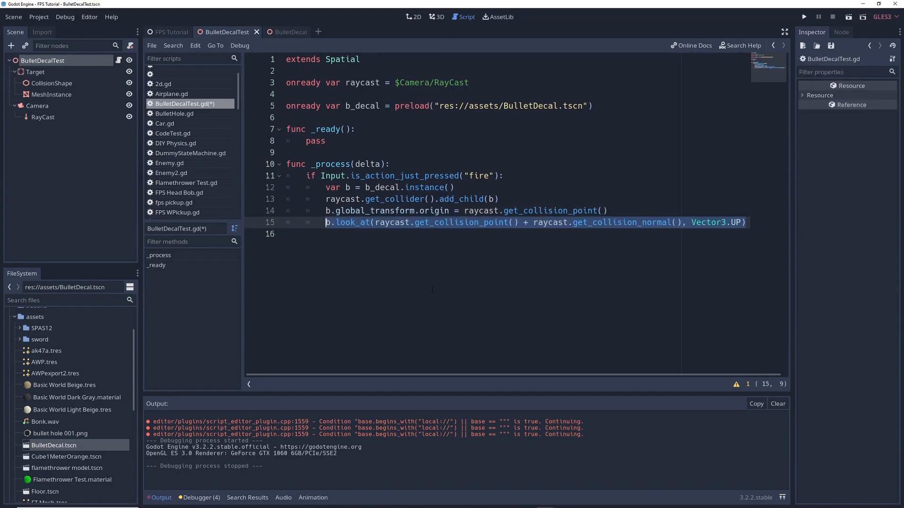
mouse_move(472, 384)
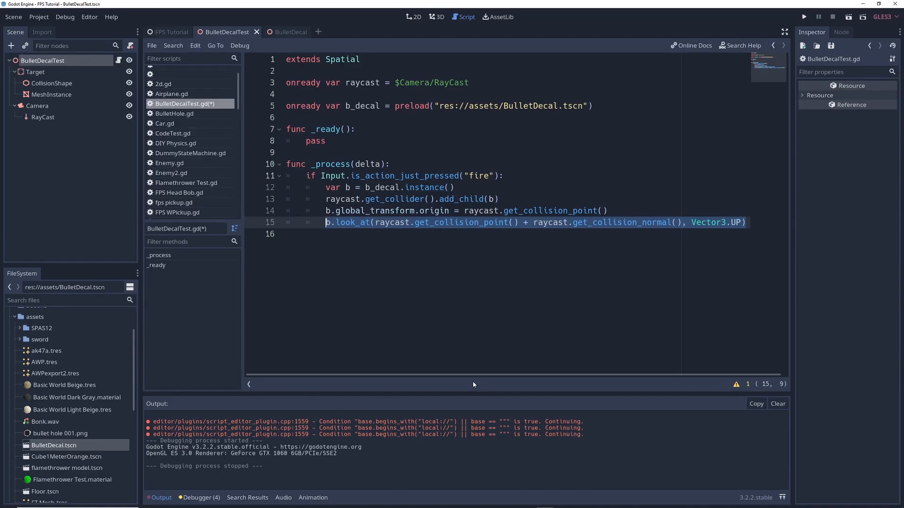
left_click(802, 16)
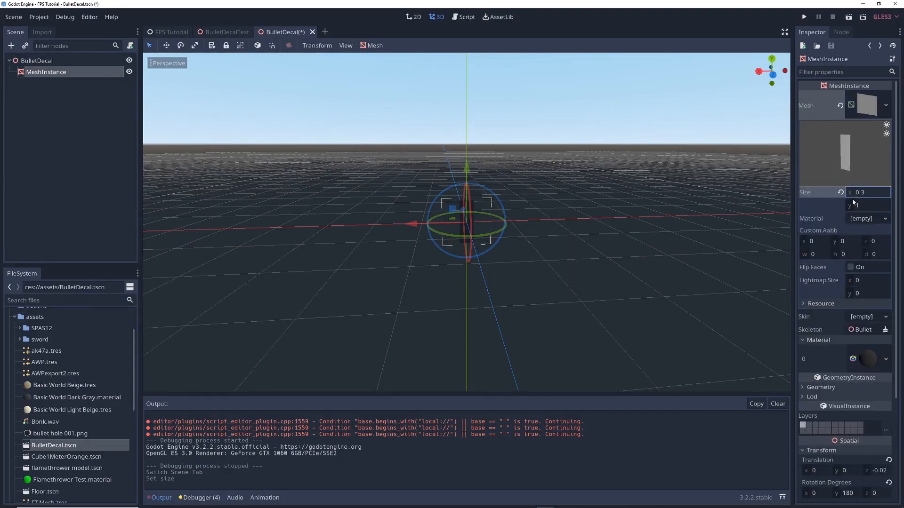
- Set the decal MeshInstance's Geometry Cast Shadow to Off
left_click(803, 16)
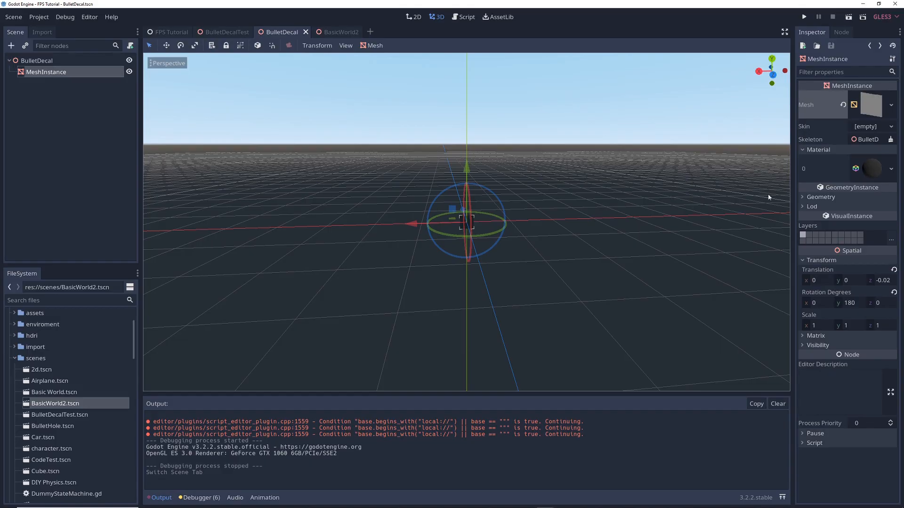
left_click(820, 197)
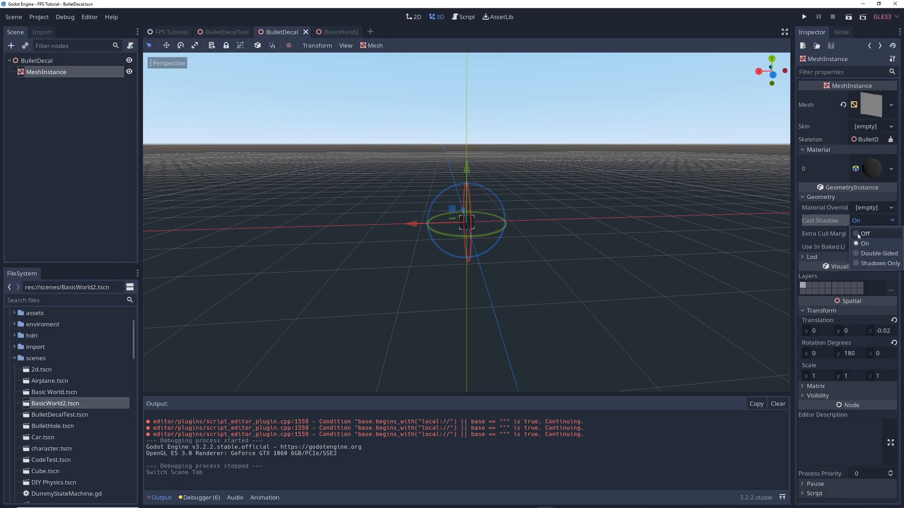
left_click(864, 233)
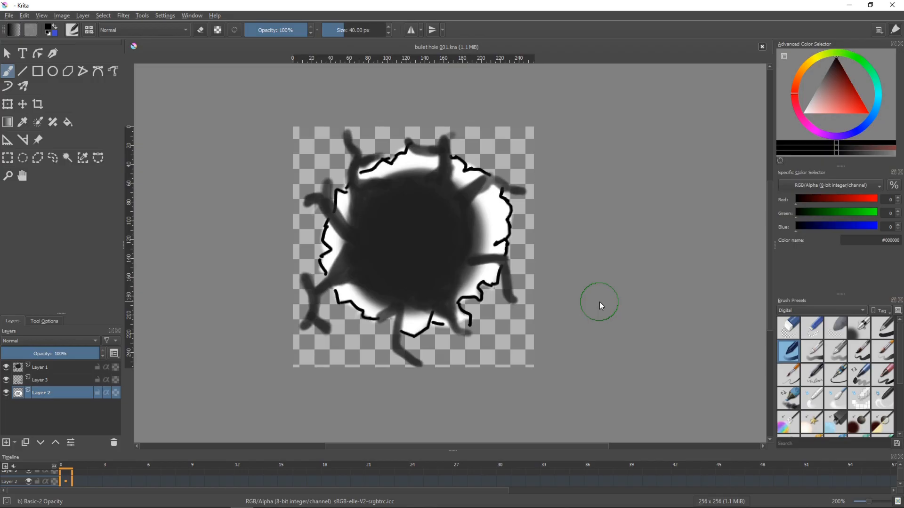
mouse_move(591, 304)
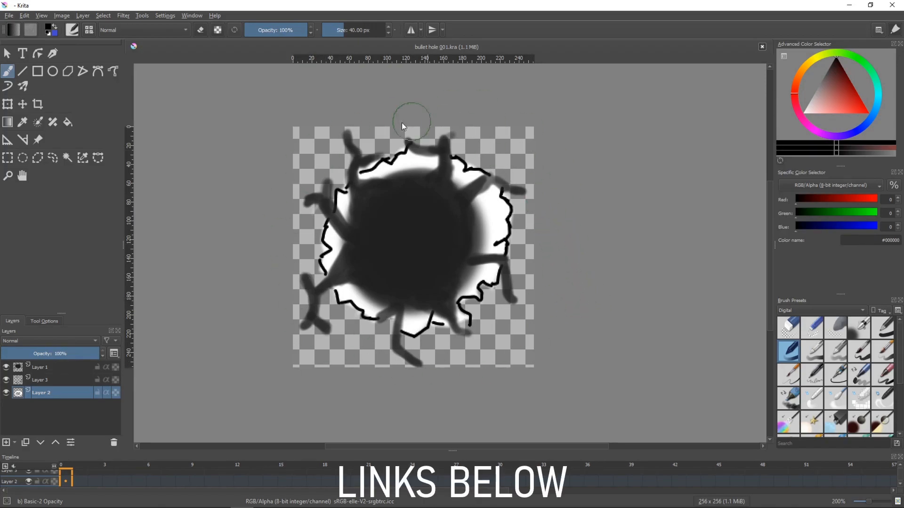
mouse_move(570, 337)
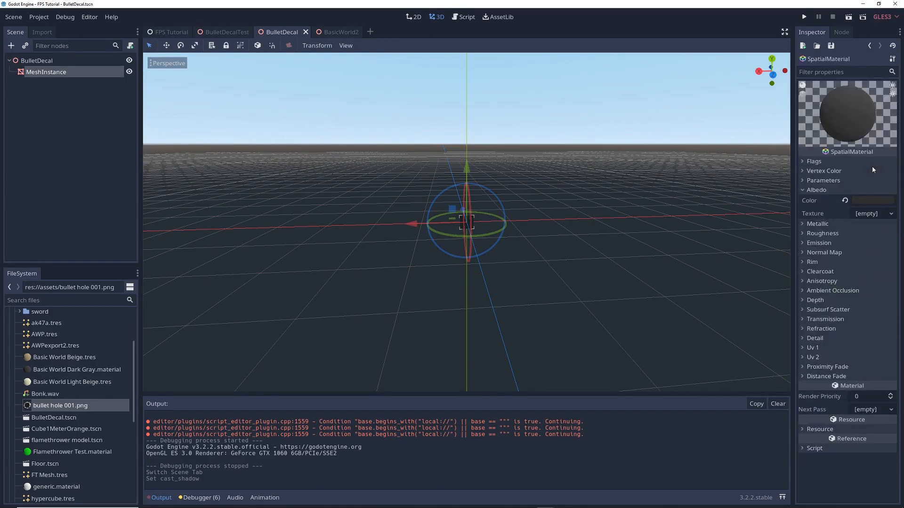
mouse_move(111, 411)
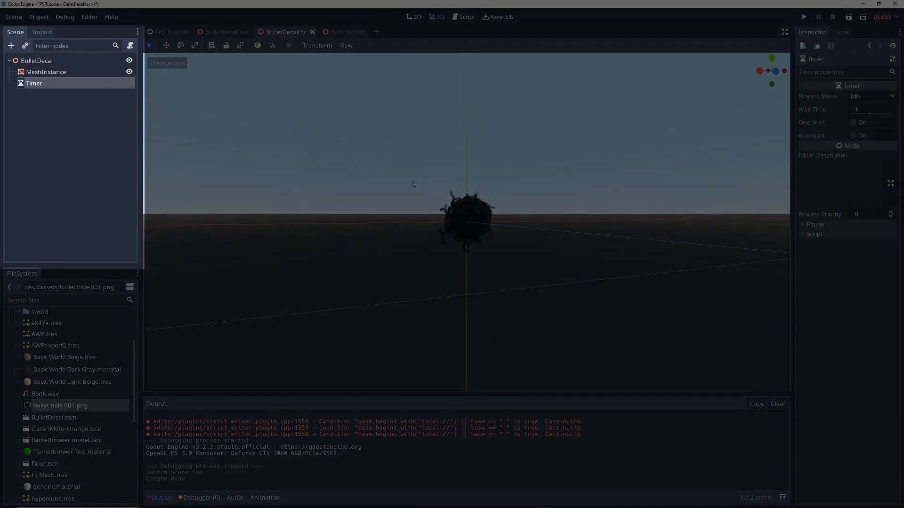
- Make the Timer autostart with a 2-second wait and attach a script to BulletDecal
left_click(854, 134)
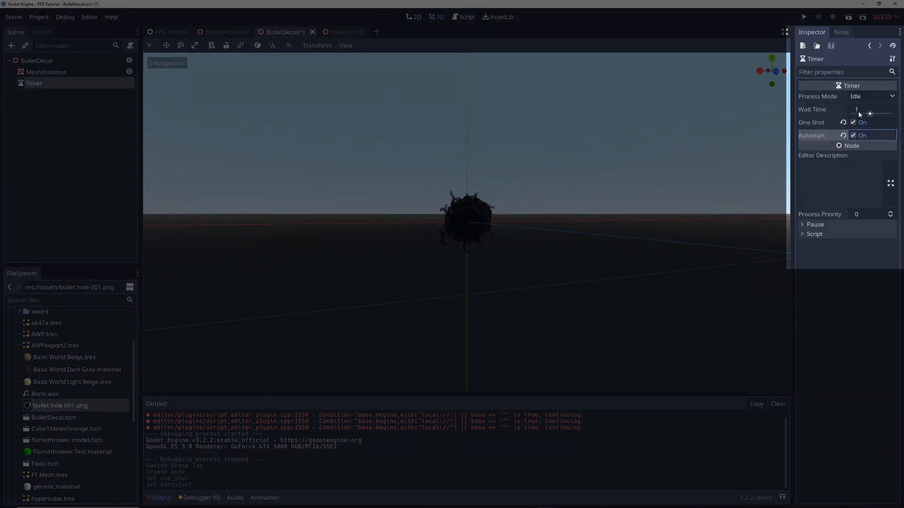
type("2")
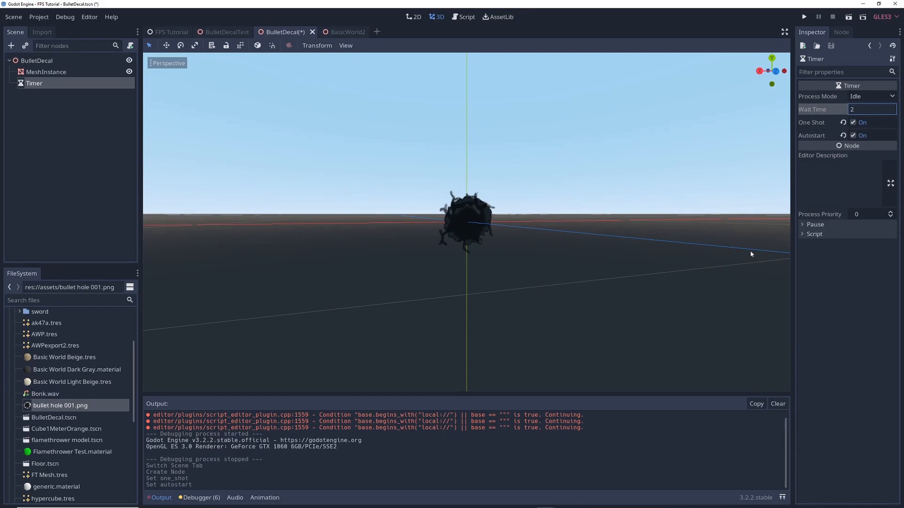
left_click(465, 17)
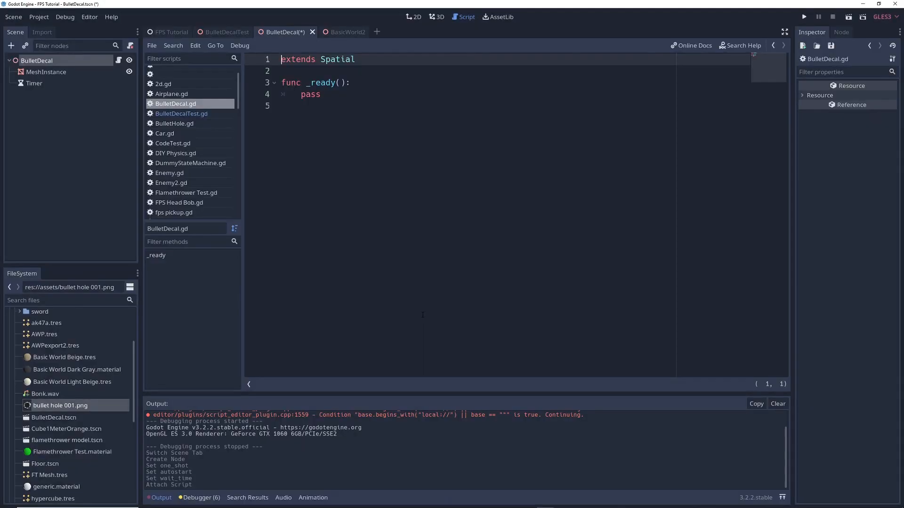
- Connect the Timer's timeout signal to a new _on_Timer_timeout function and clear its placeholder pass
left_click(34, 84)
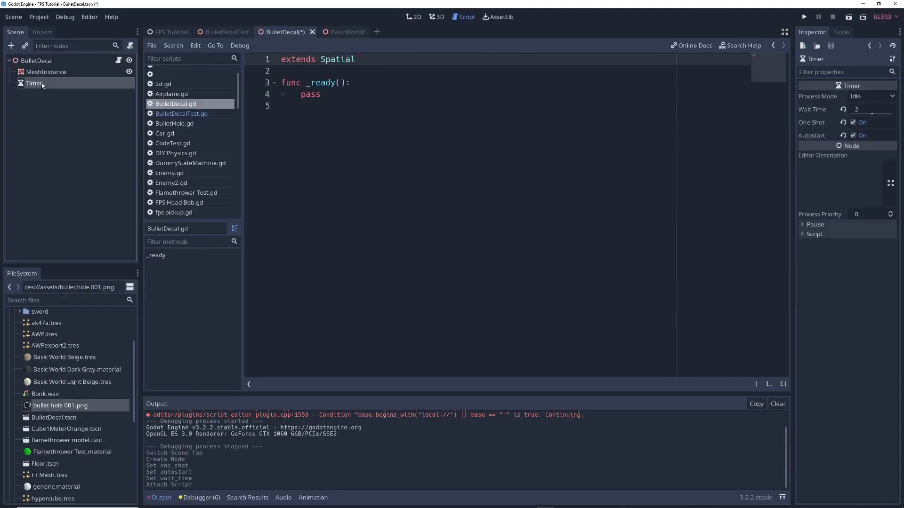
left_click(840, 32)
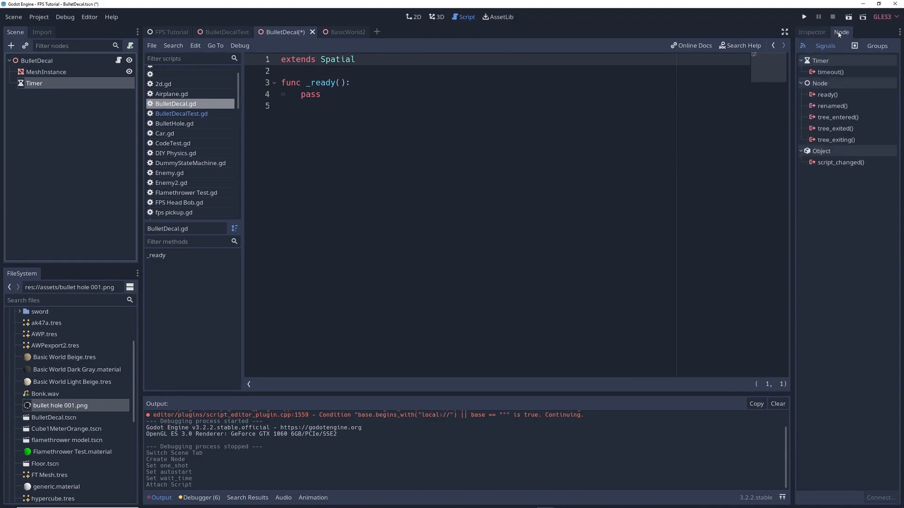
double_click(830, 71)
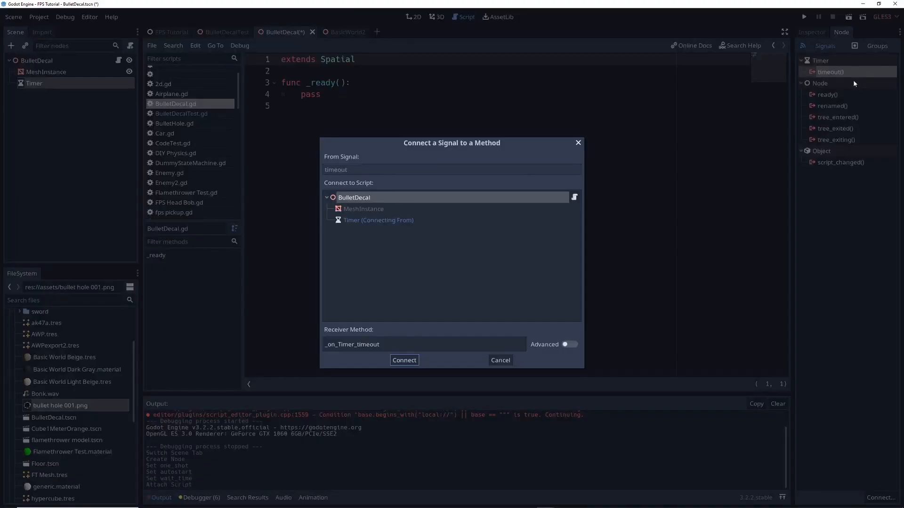
left_click(404, 360)
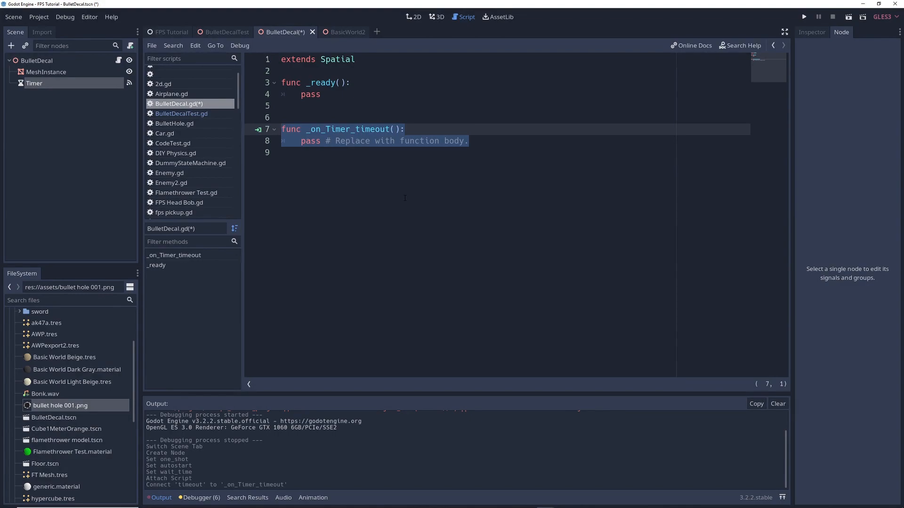
key("Delete")
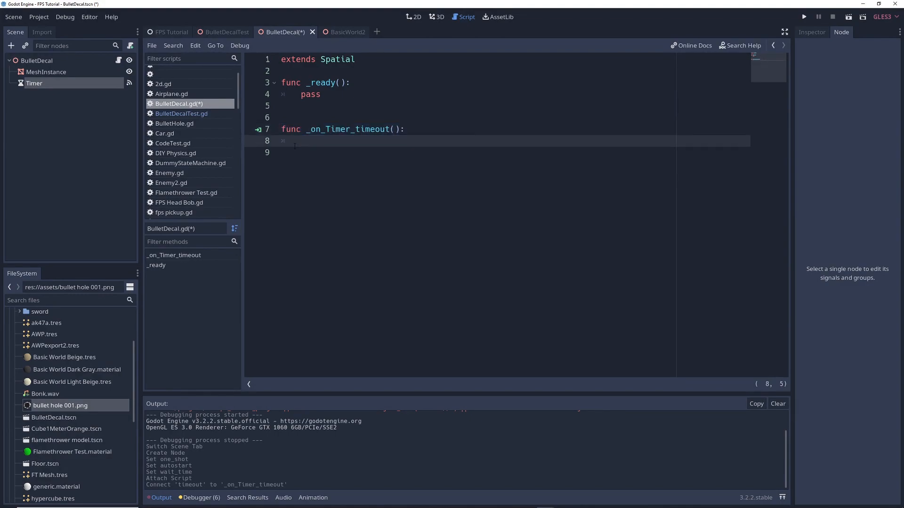
left_click(803, 16)
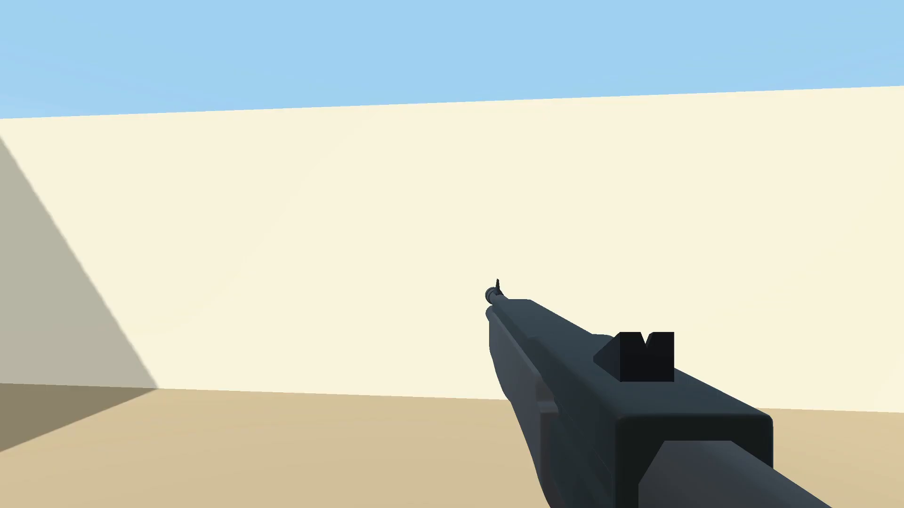